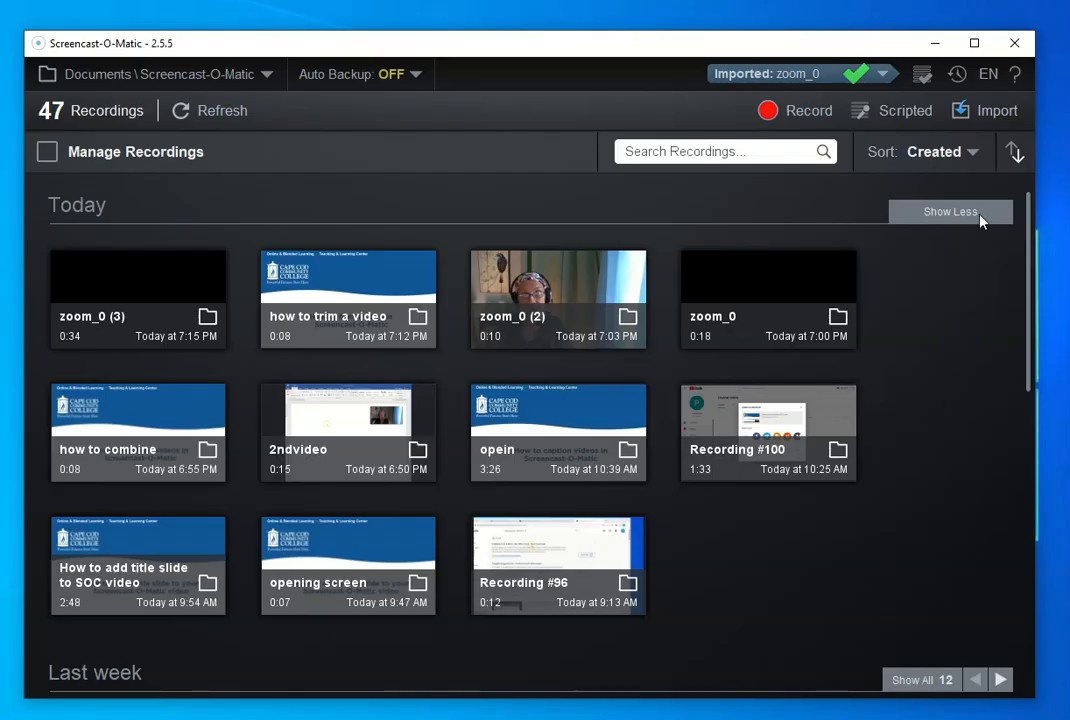
pyautogui.moveTo(782, 632)
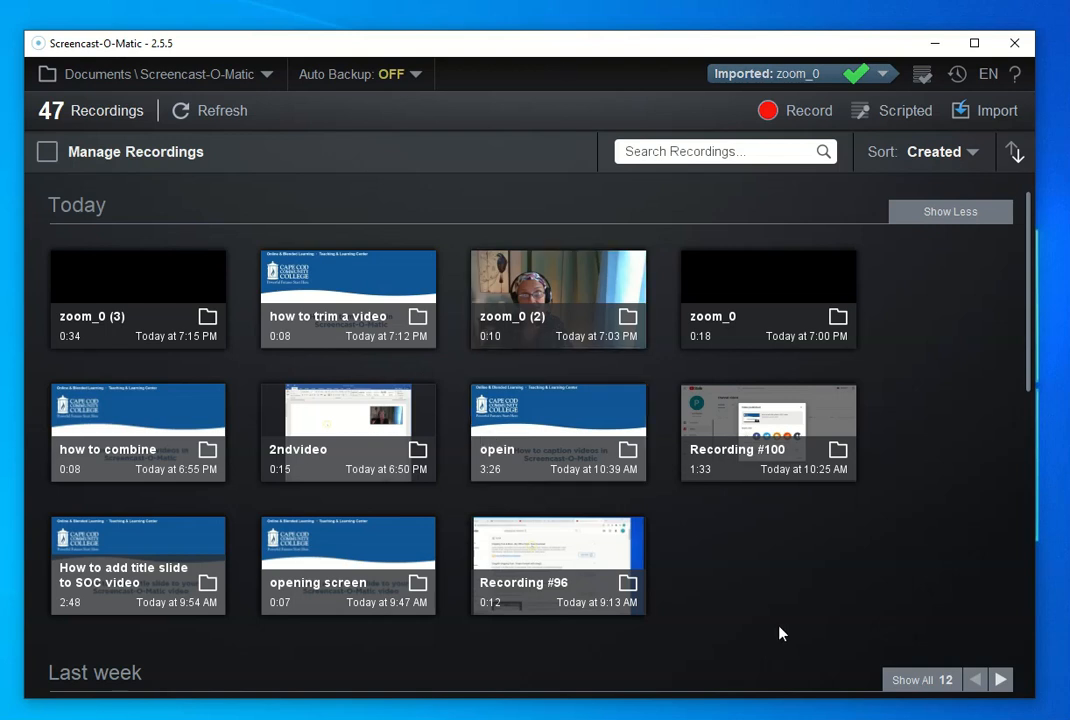
pyautogui.moveTo(826, 632)
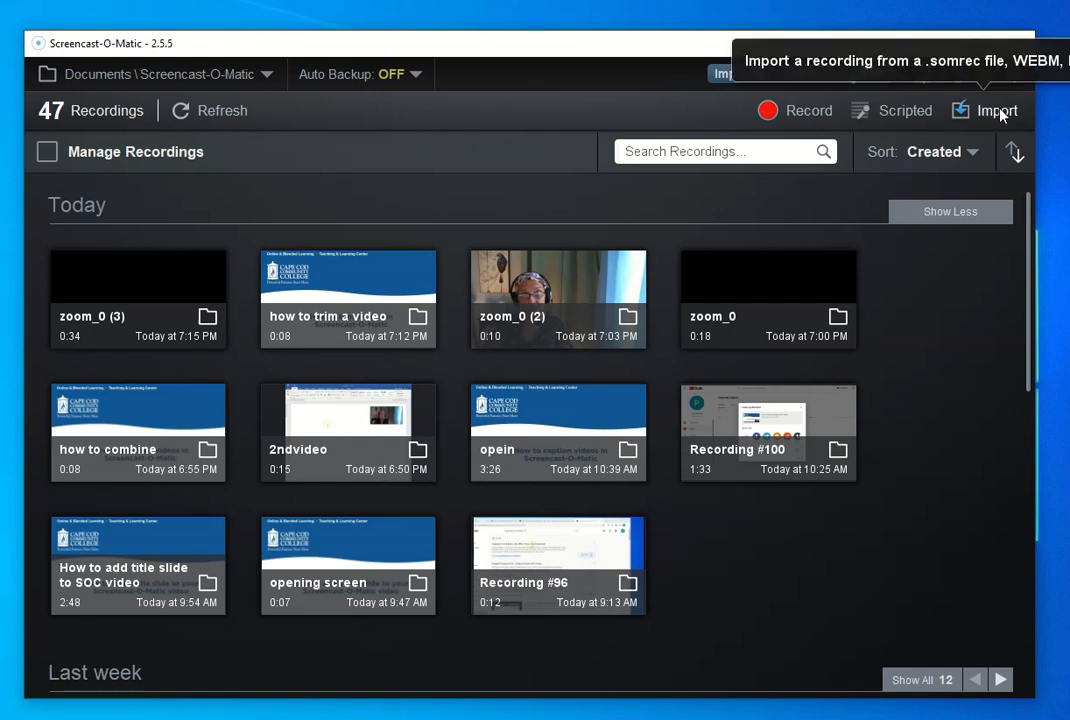
# Step: Import zoom_0.mp4 from Documents > Zoom > the most recent meeting folder into the library
pyautogui.click(996, 110)
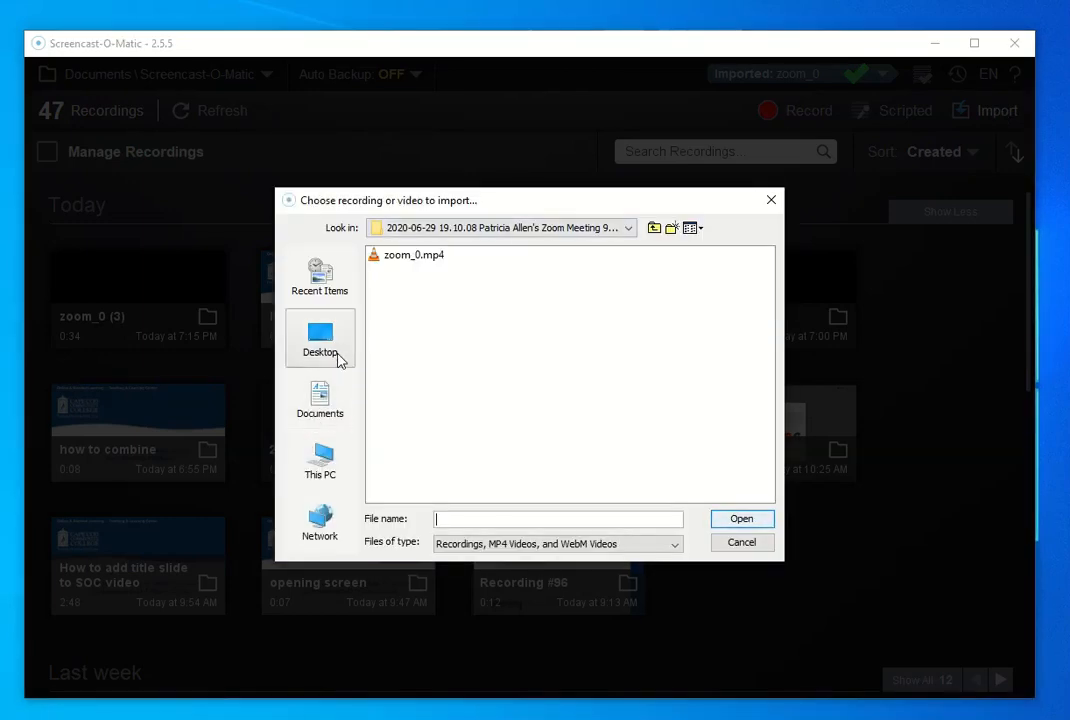
pyautogui.click(320, 398)
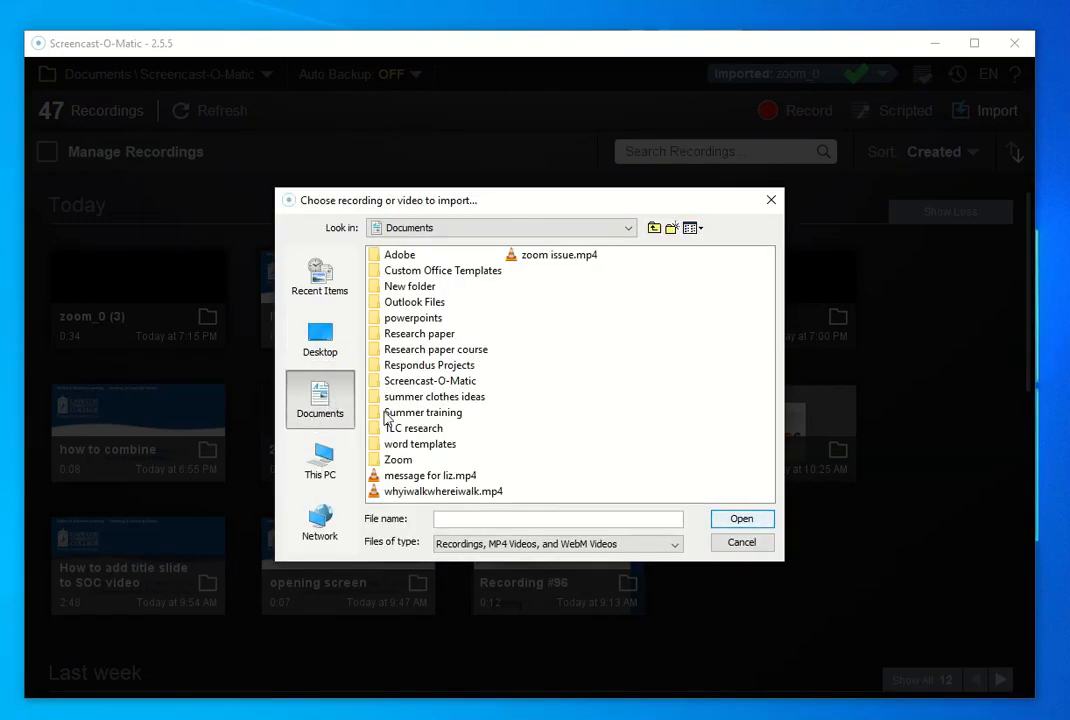
pyautogui.doubleClick(398, 458)
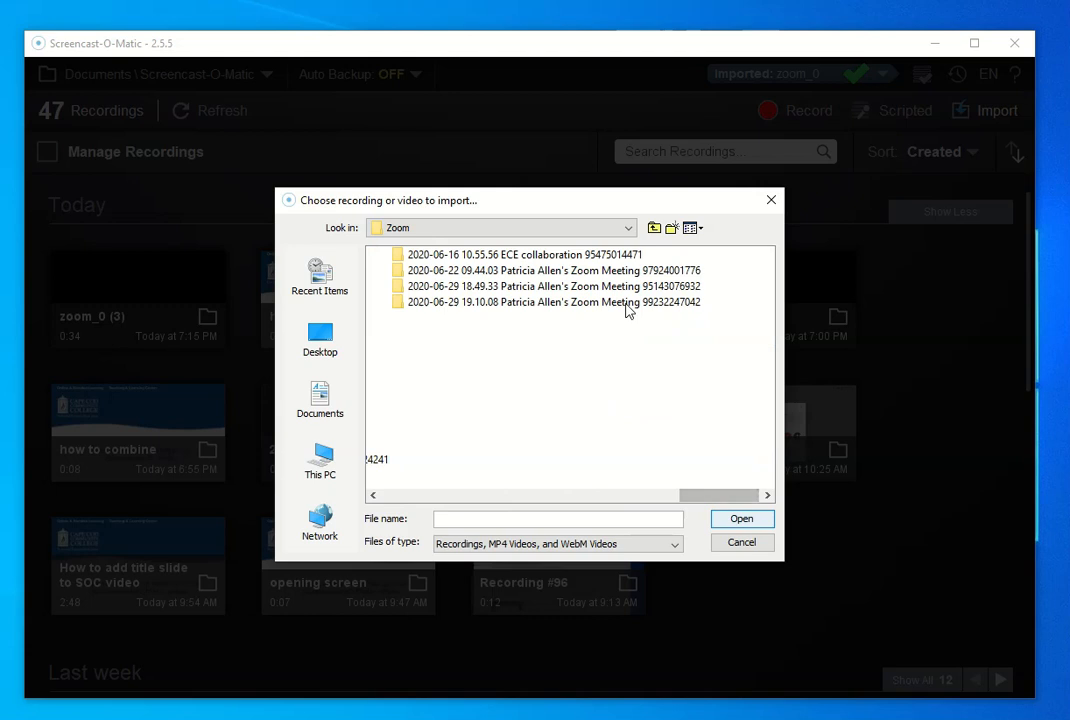
pyautogui.click(552, 302)
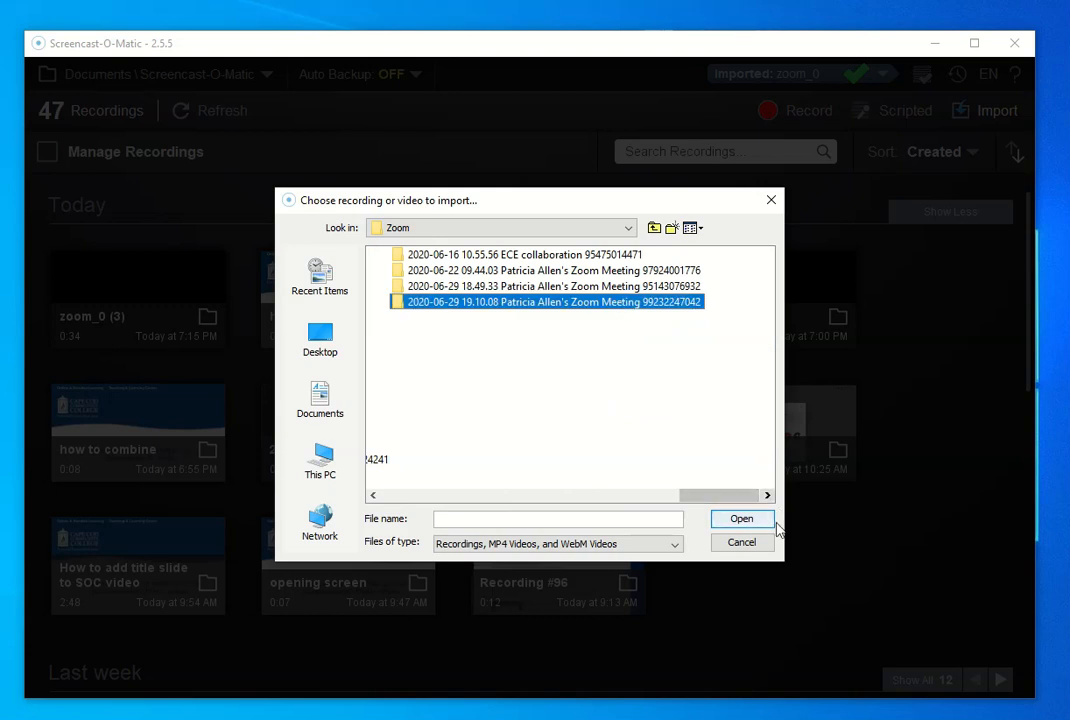
pyautogui.doubleClick(552, 300)
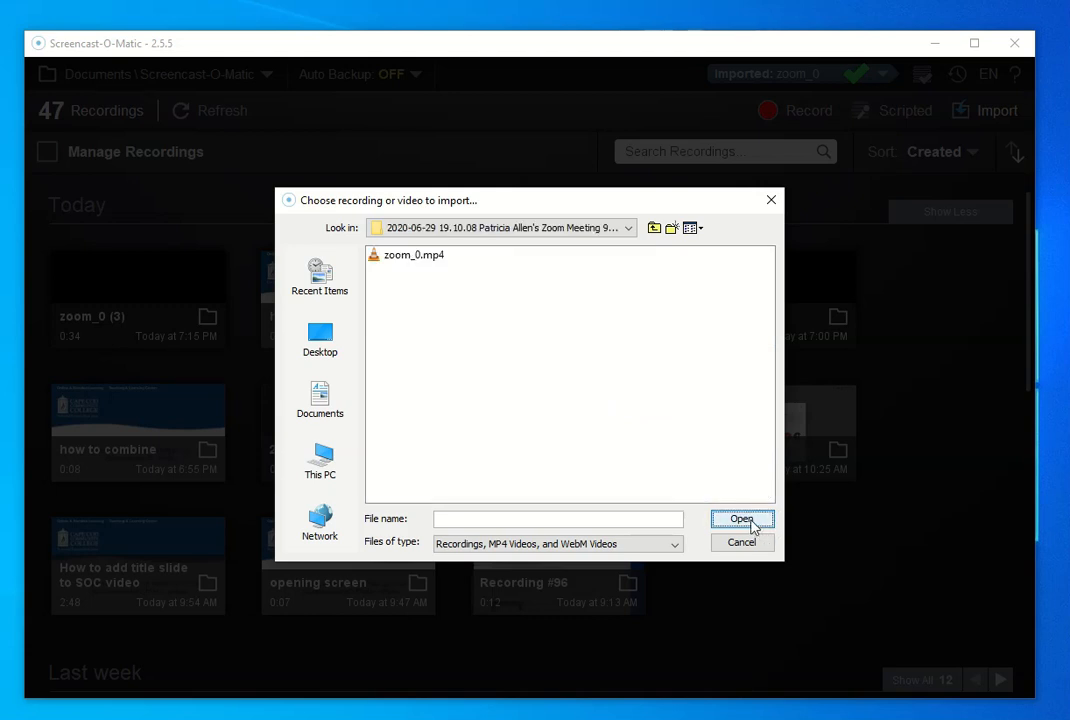
pyautogui.click(740, 520)
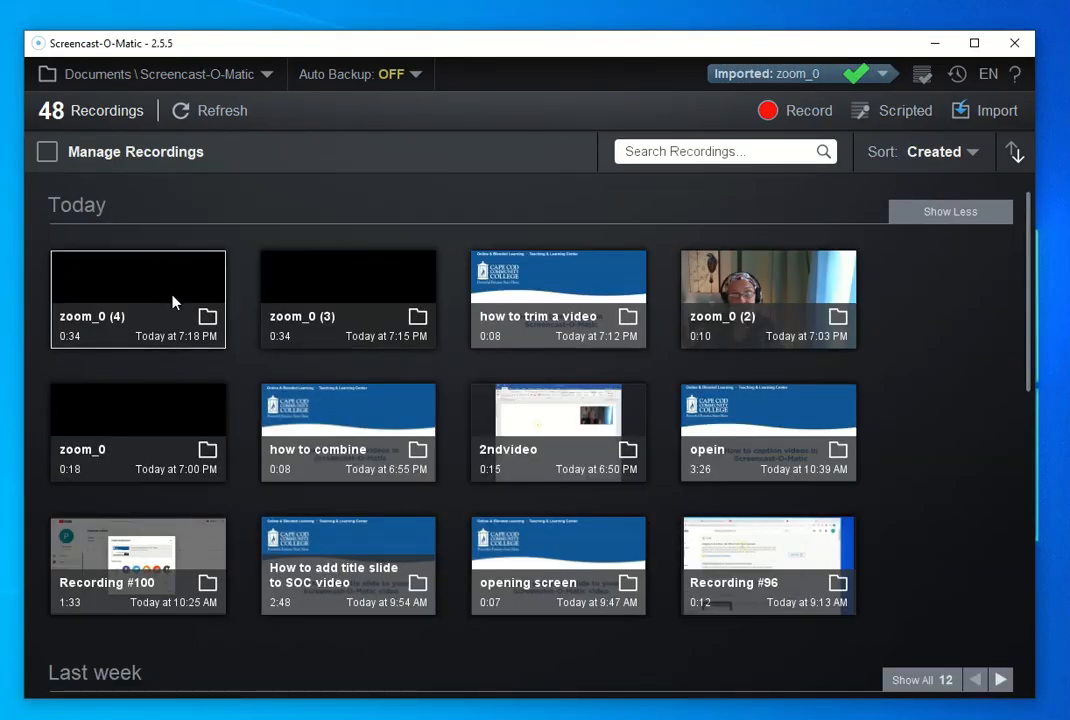
pyautogui.moveTo(164, 300)
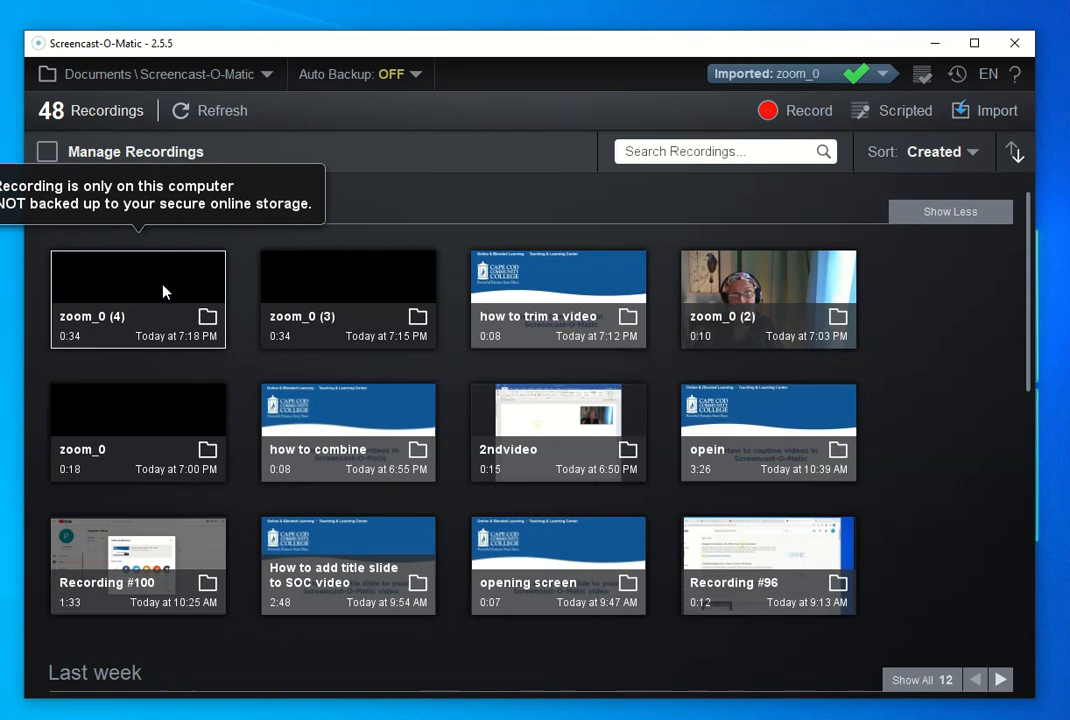
# Step: Open the newly imported zoom_0 (4) recording from the Today section
pyautogui.click(138, 276)
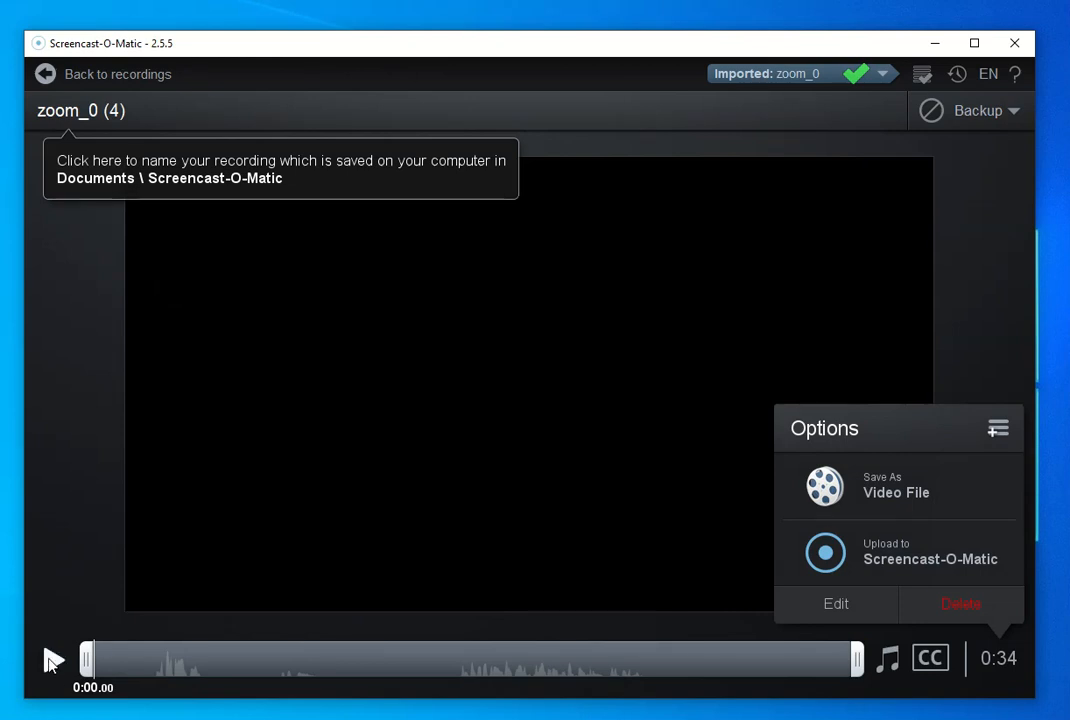
# Step: Play the recording partway, pause it, and choose Edit from the Options panel
pyautogui.click(52, 658)
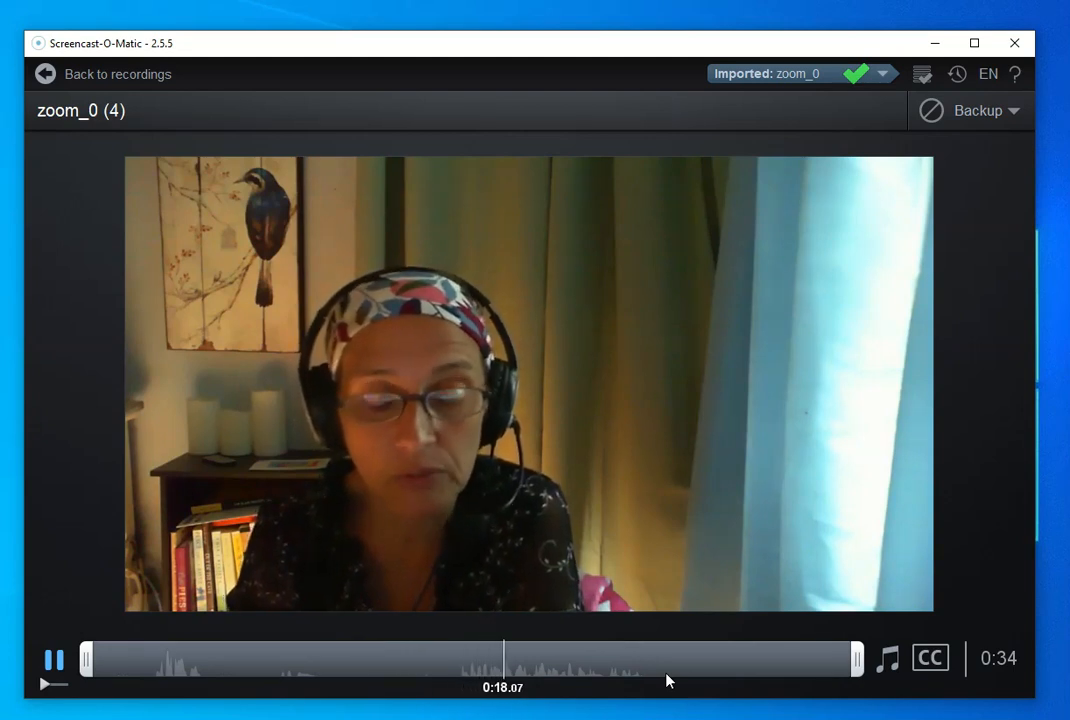
pyautogui.click(54, 658)
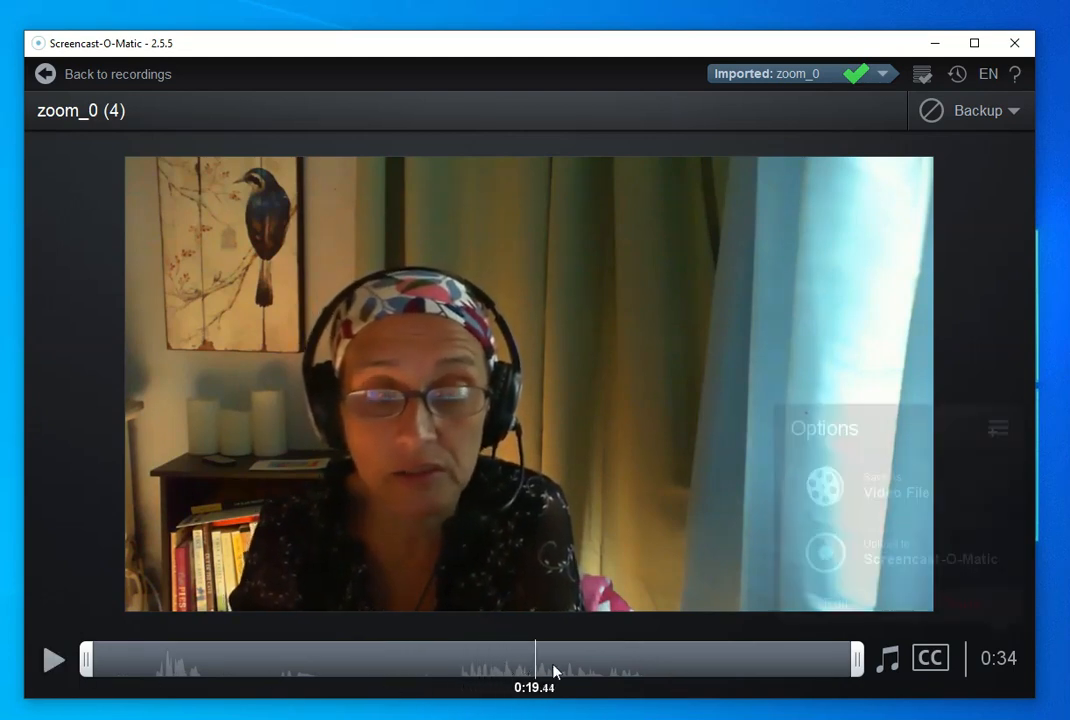
pyautogui.click(996, 428)
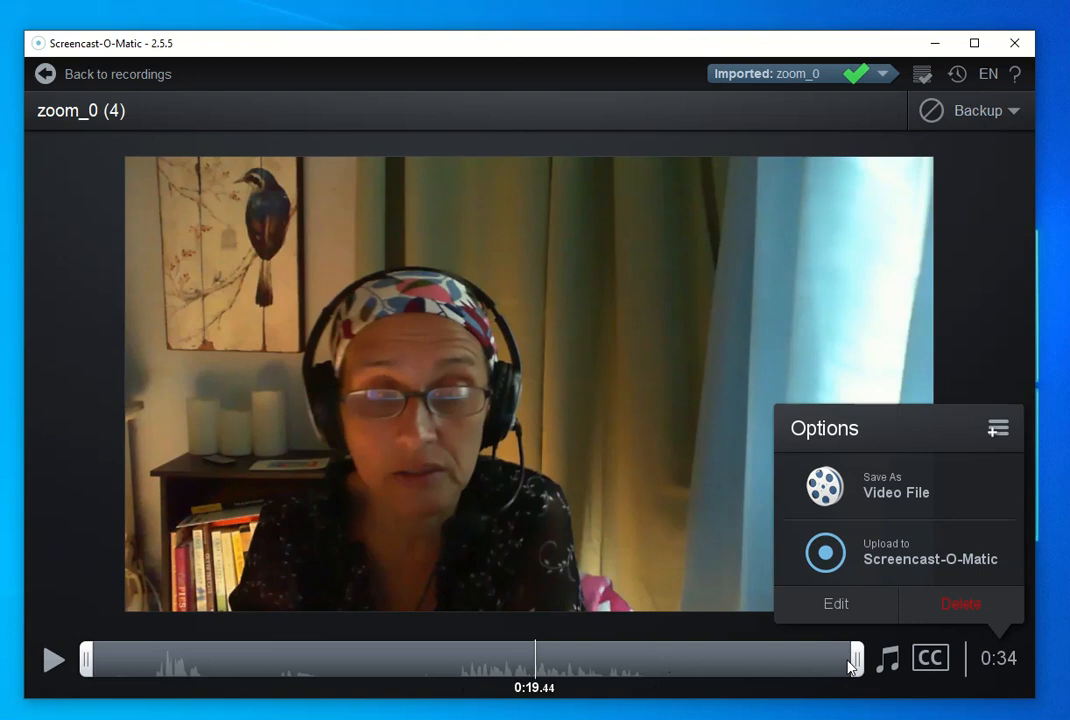
pyautogui.moveTo(128, 676)
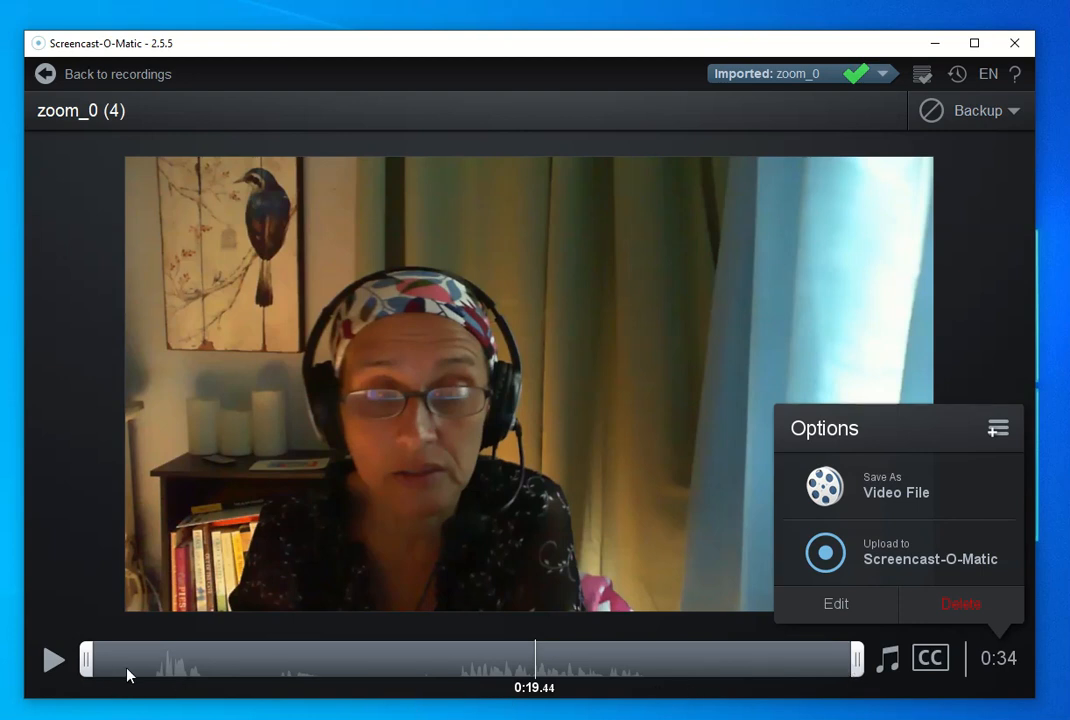
pyautogui.moveTo(436, 668)
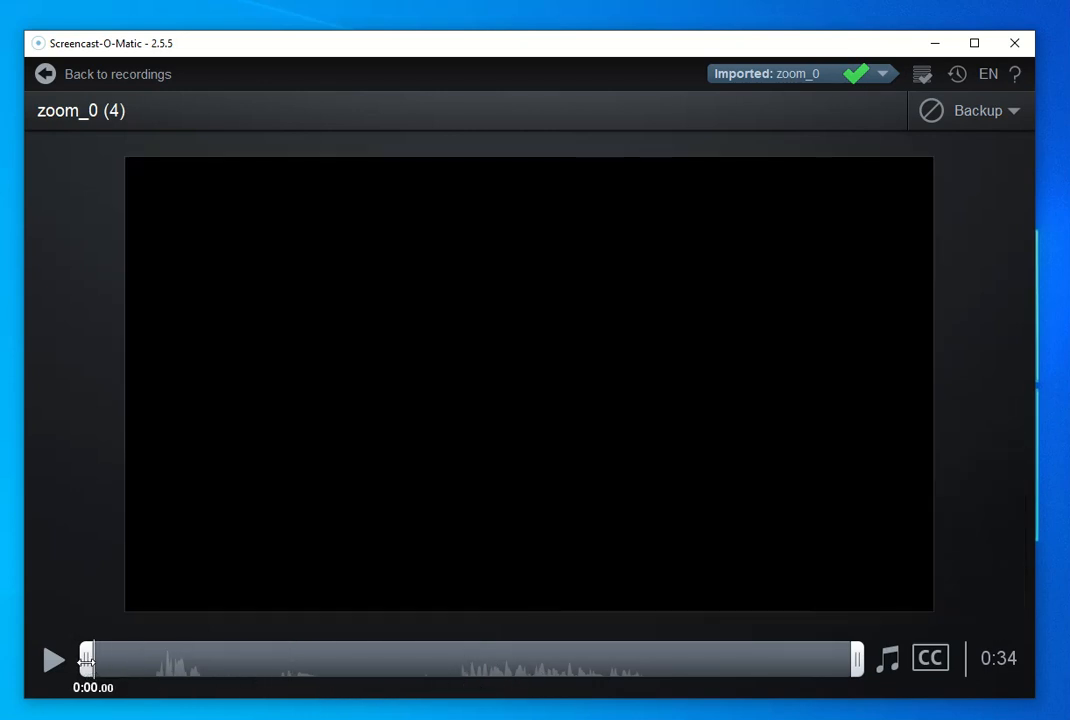
pyautogui.moveTo(108, 676)
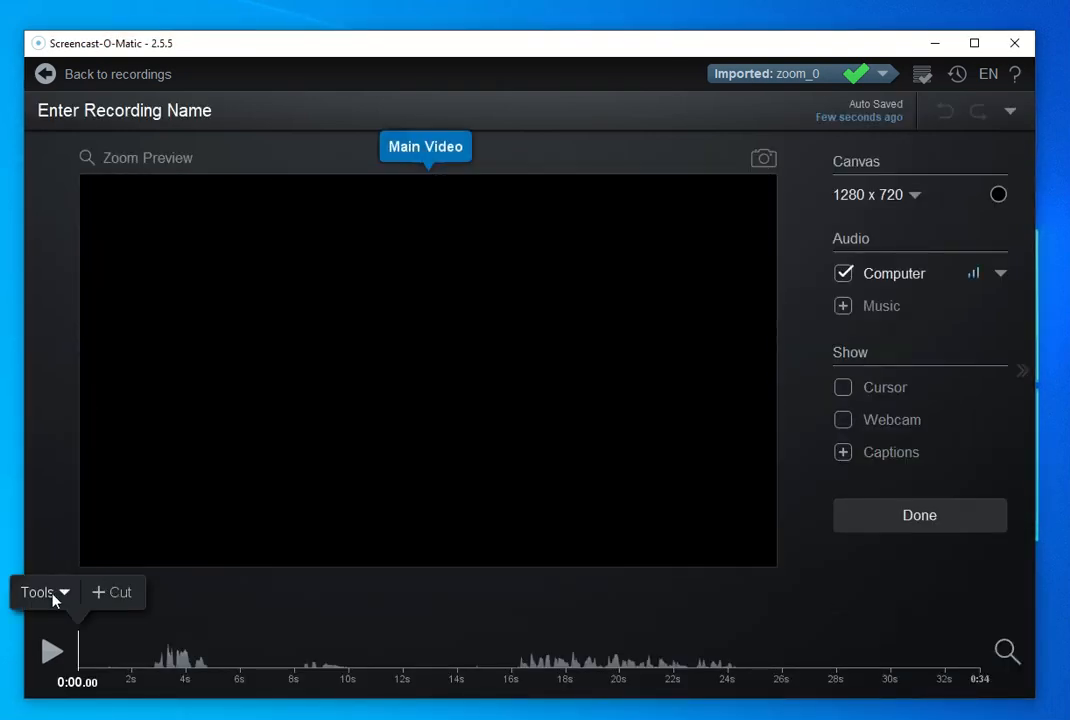
# Step: Cut the first 16 seconds (0:00 to 0:16.00) from the recording, shortening it to 0:18
pyautogui.click(38, 592)
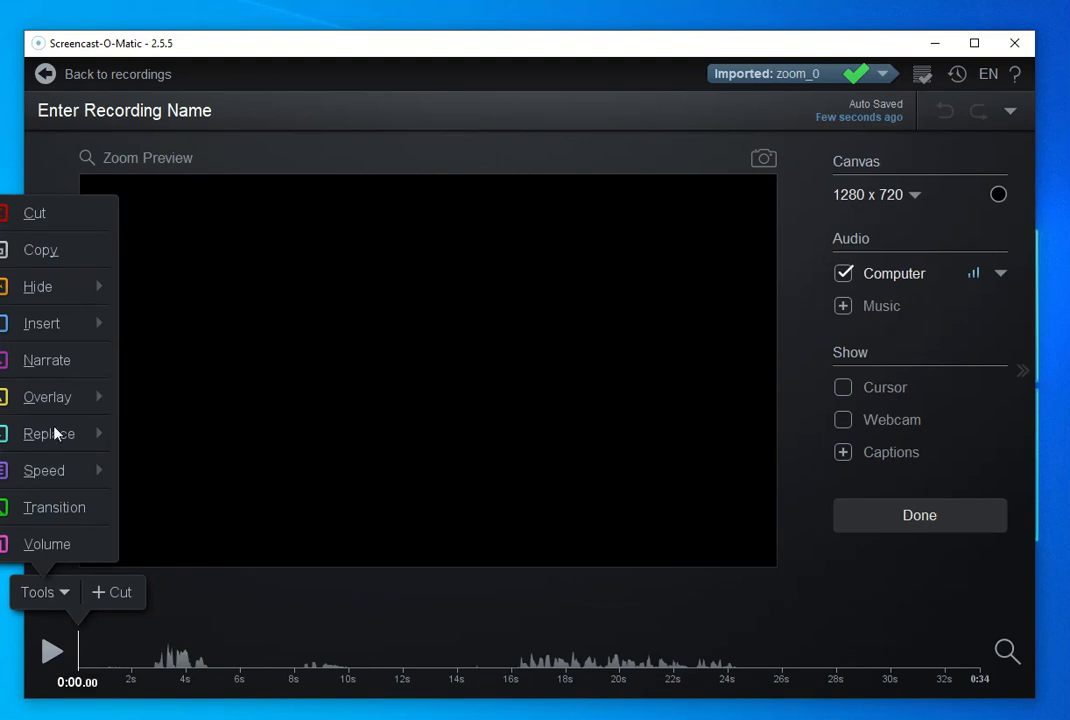
pyautogui.click(34, 212)
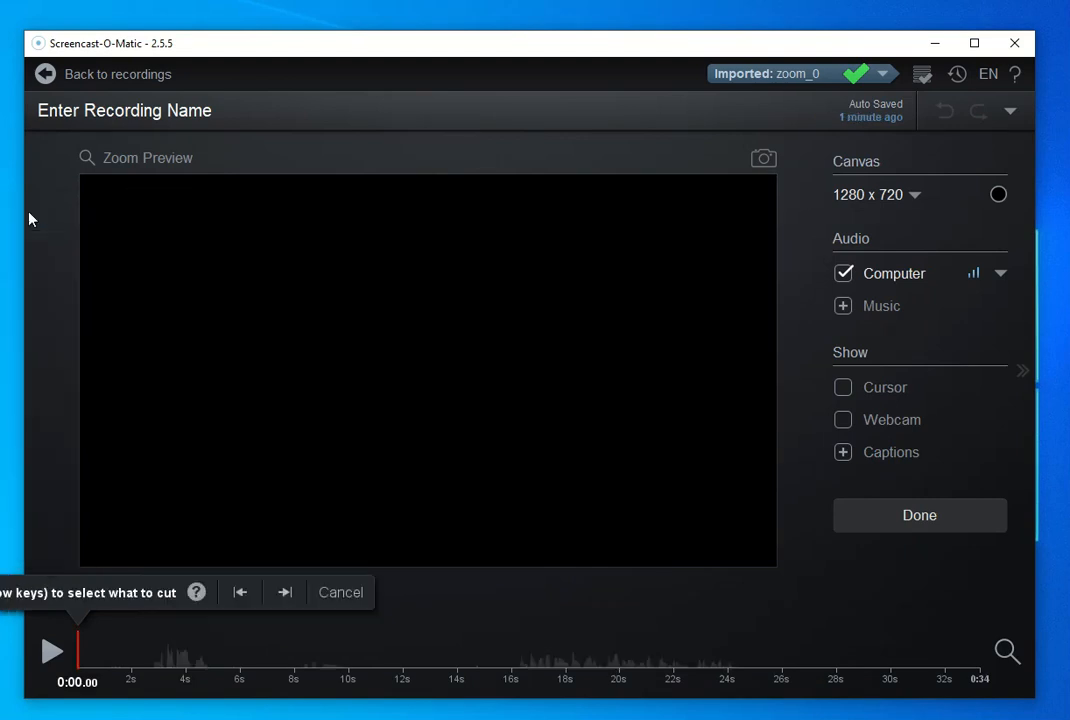
pyautogui.moveTo(78, 652)
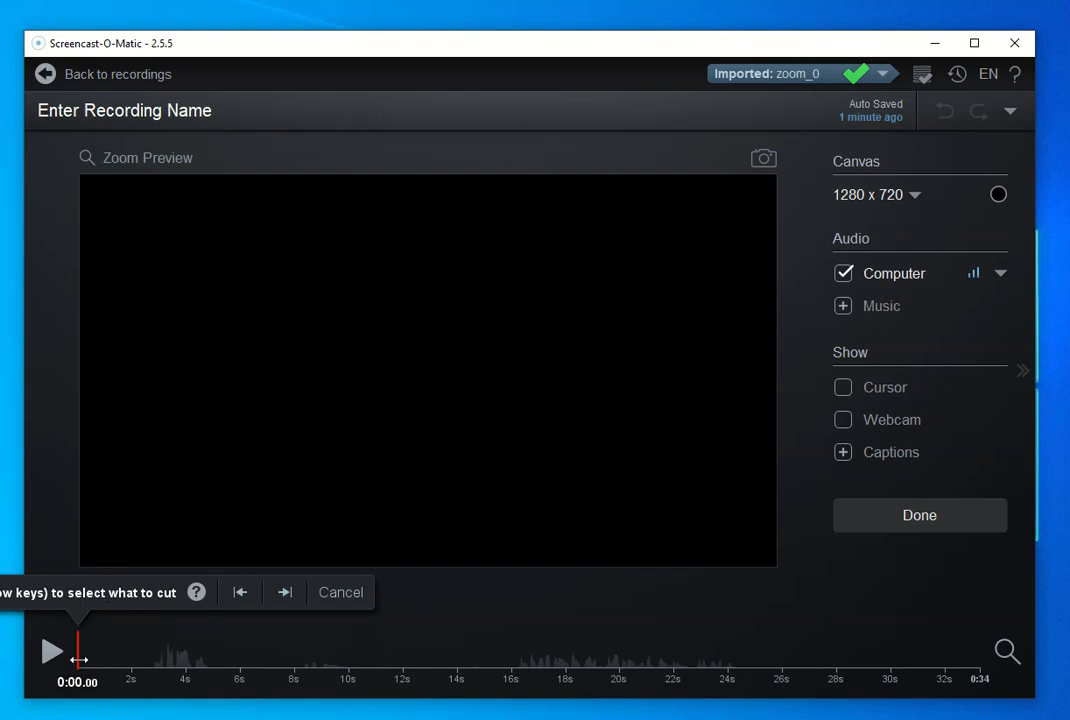
pyautogui.moveTo(198, 672)
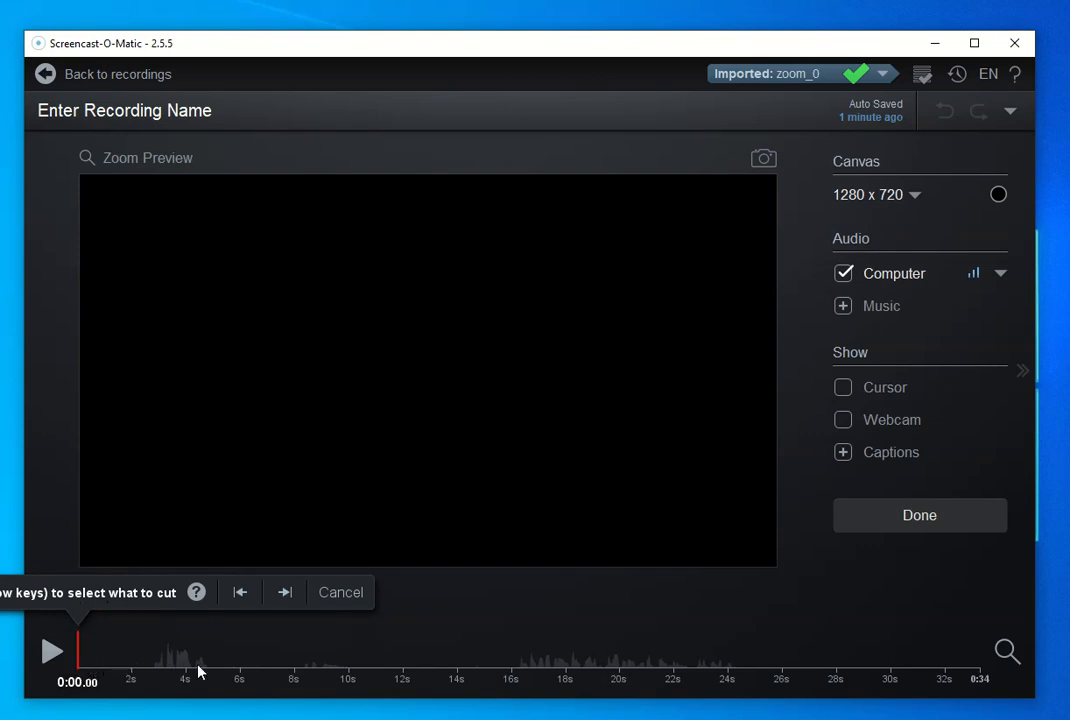
pyautogui.moveTo(512, 676)
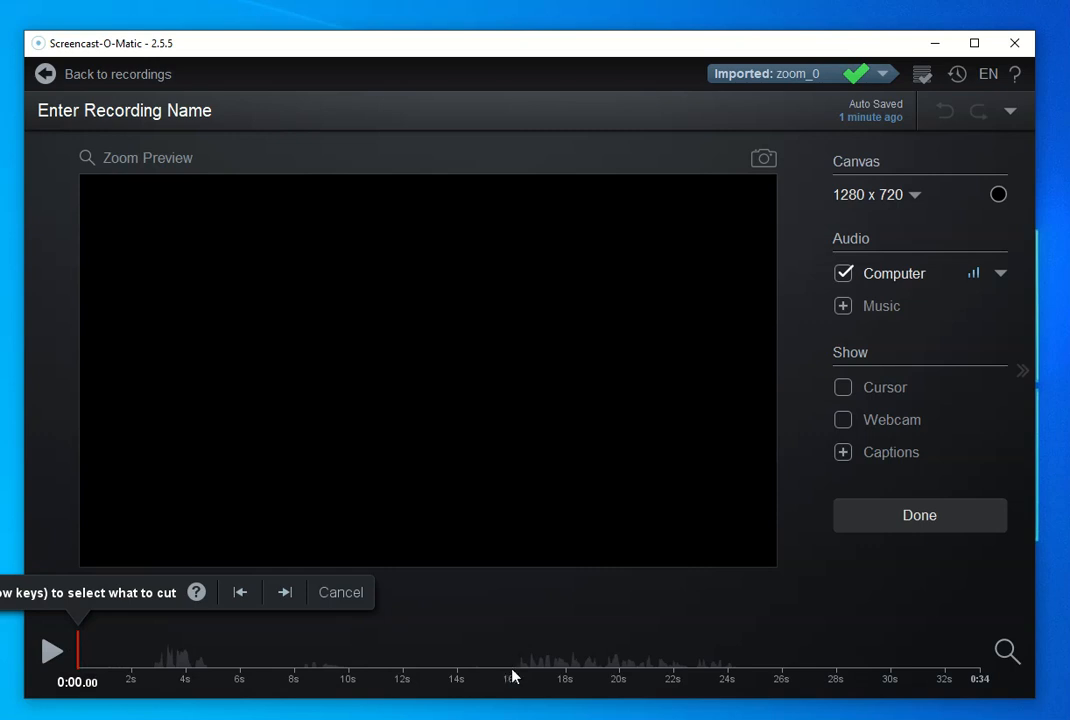
pyautogui.moveTo(508, 650)
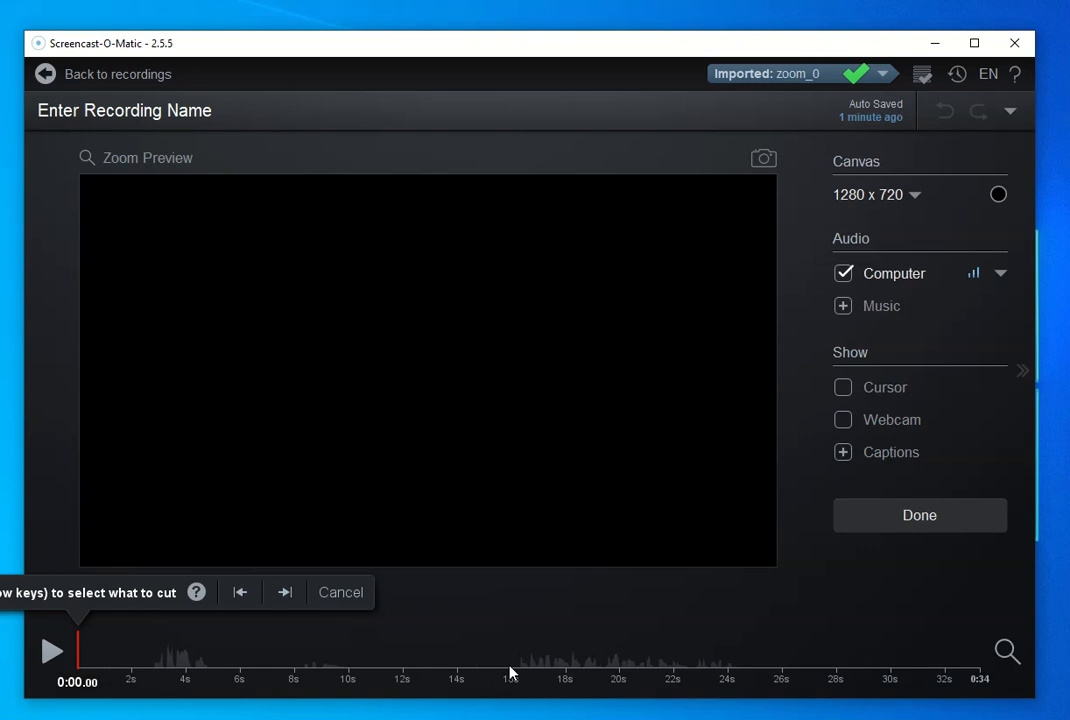
pyautogui.moveTo(72, 652)
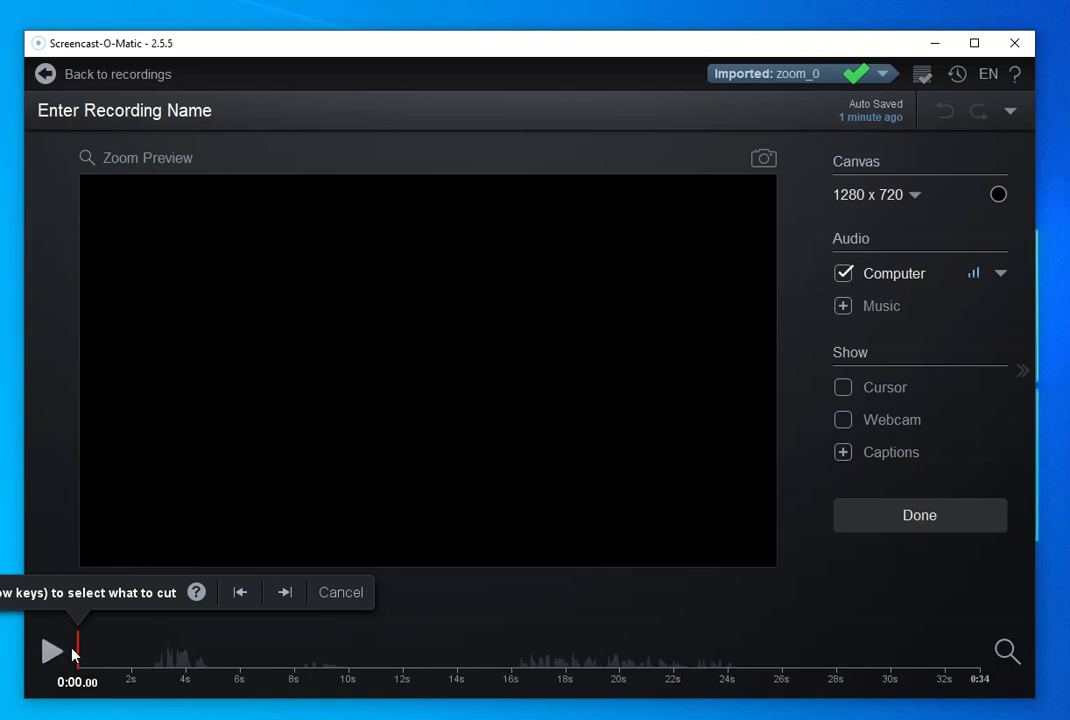
pyautogui.moveTo(80, 656)
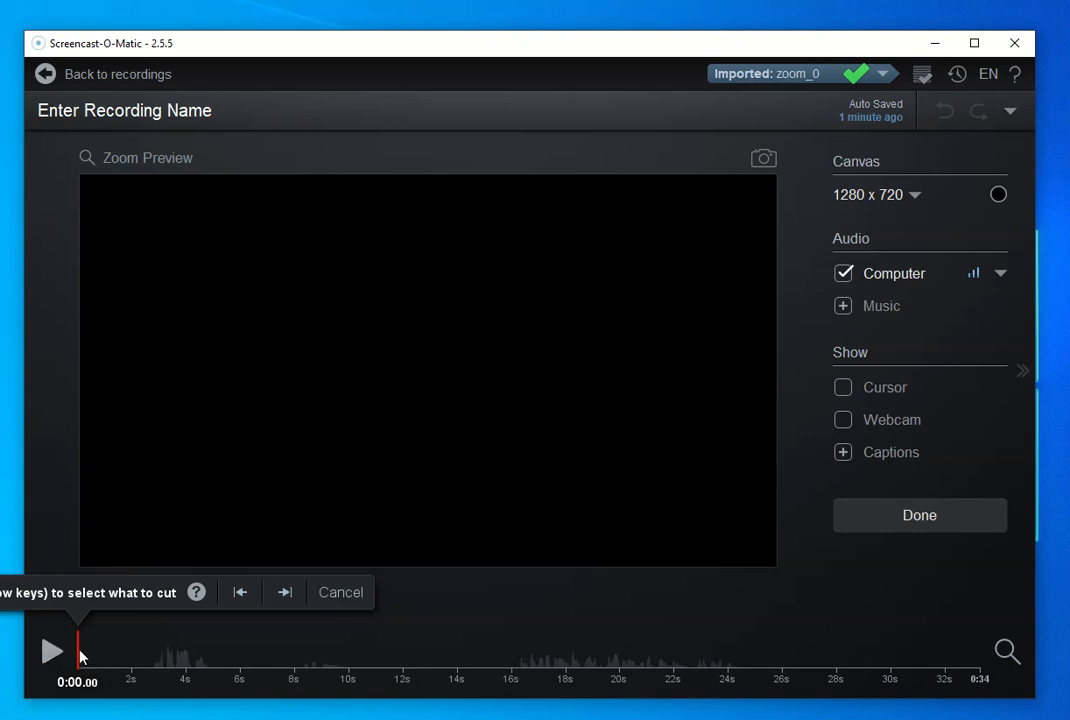
pyautogui.moveTo(78, 652); pyautogui.dragTo(156, 652)
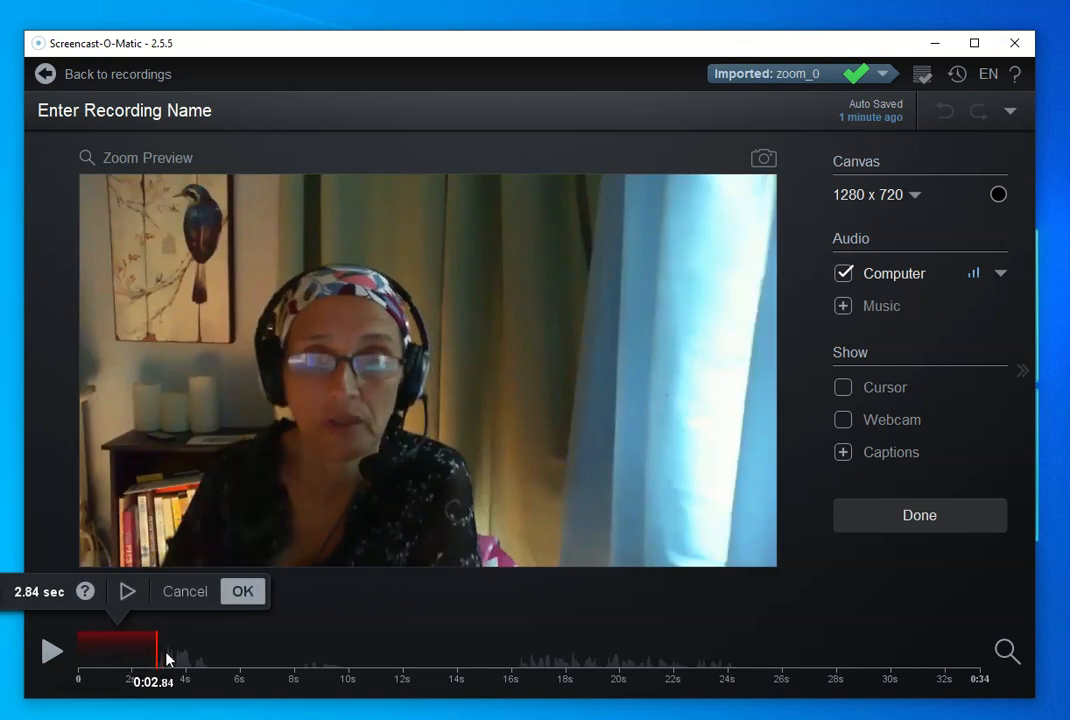
pyautogui.moveTo(156, 652); pyautogui.dragTo(510, 652)
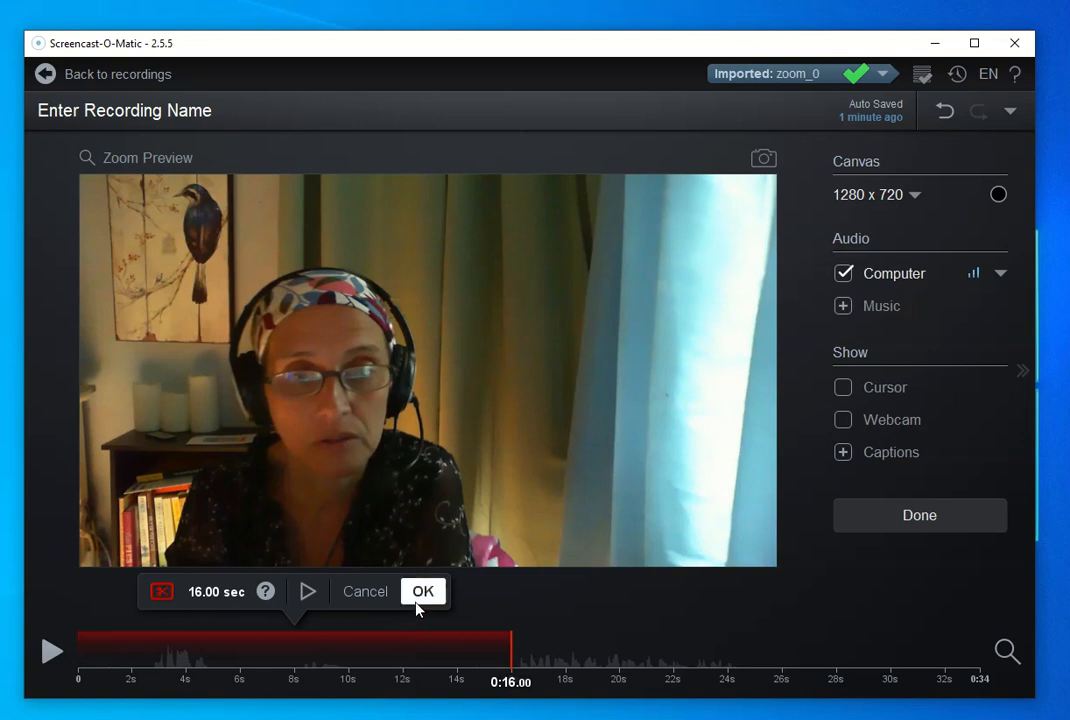
pyautogui.click(424, 592)
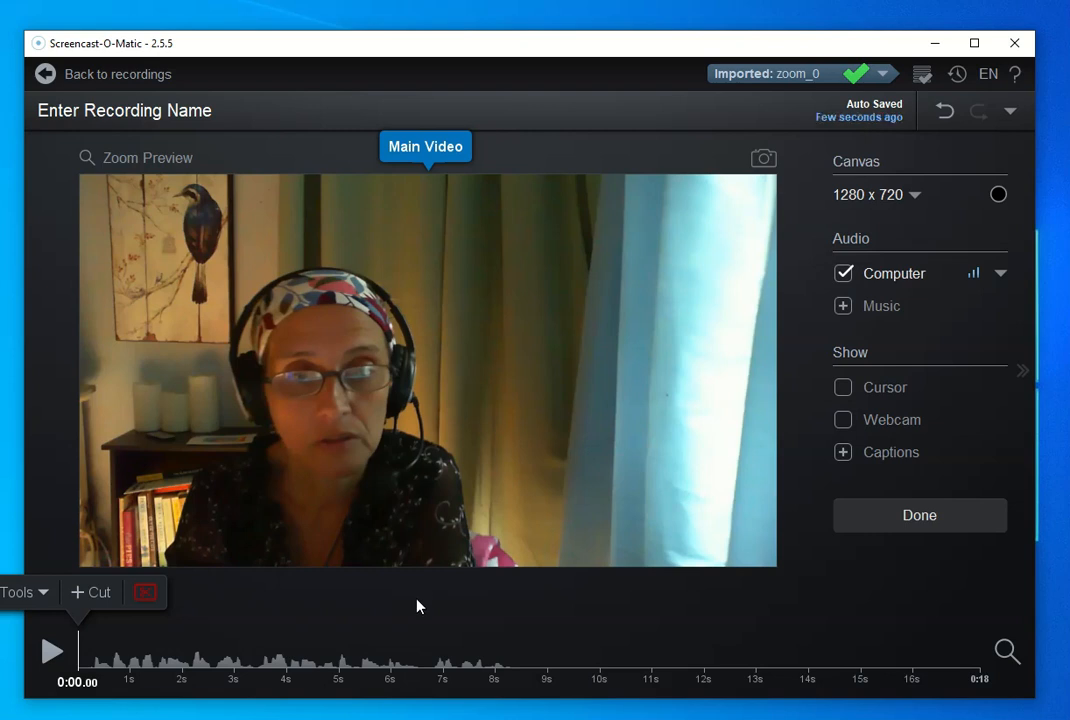
pyautogui.moveTo(20, 592)
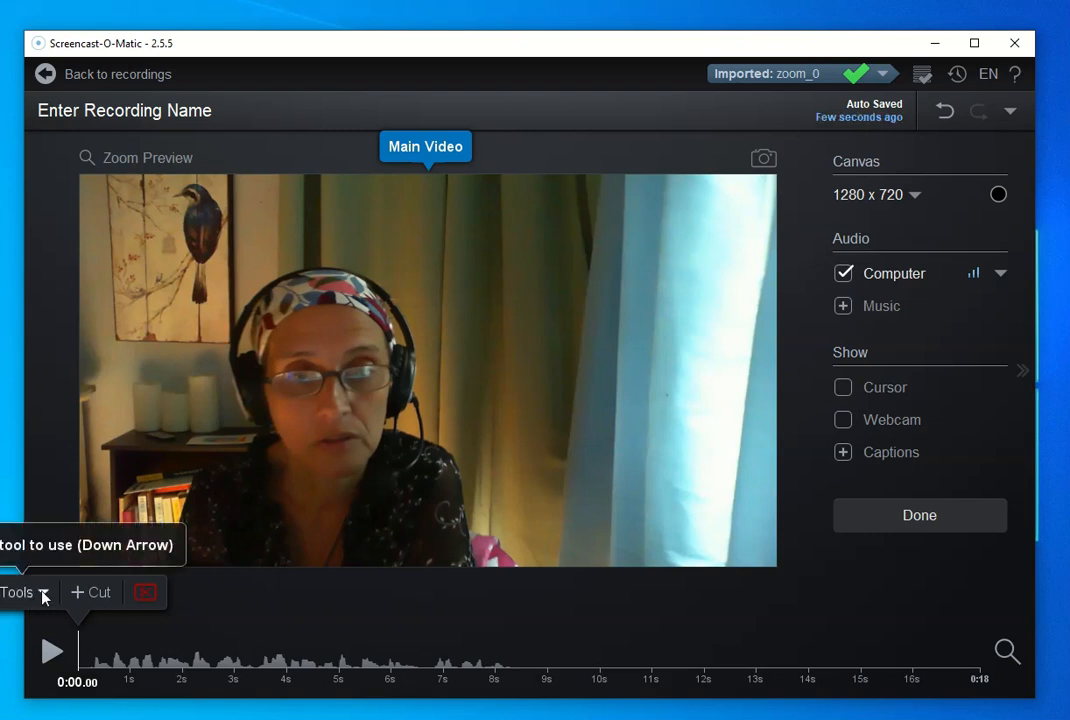
# Step: Cut the final 8.96 seconds, from the end back to 0:08.32
pyautogui.click(18, 592)
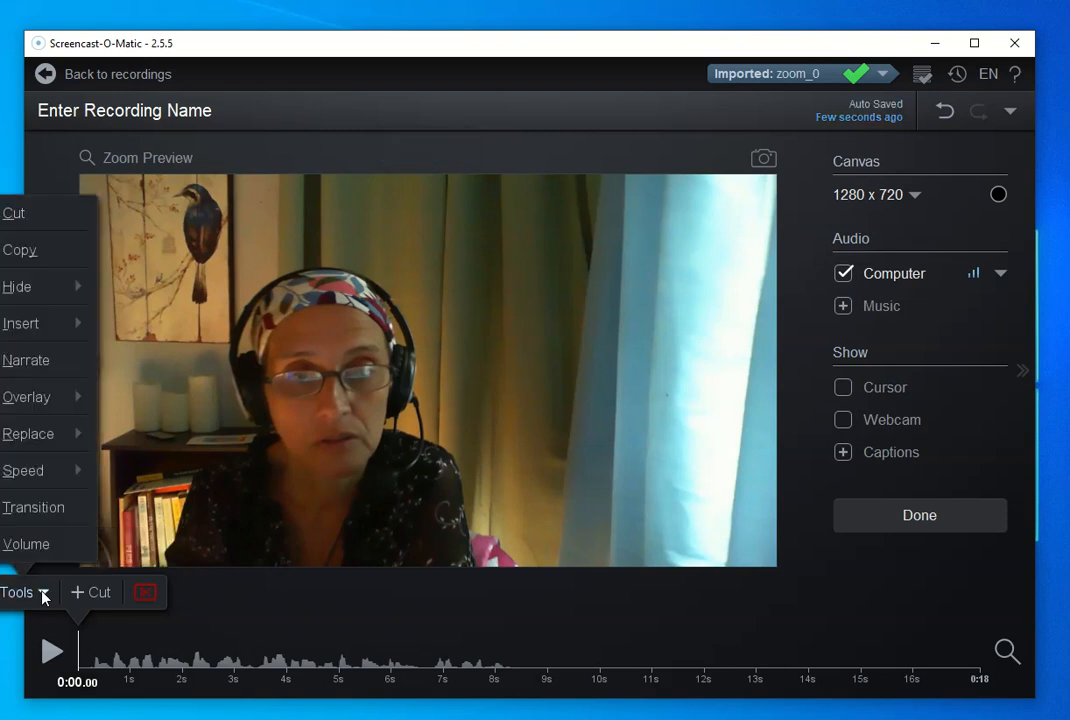
pyautogui.click(90, 592)
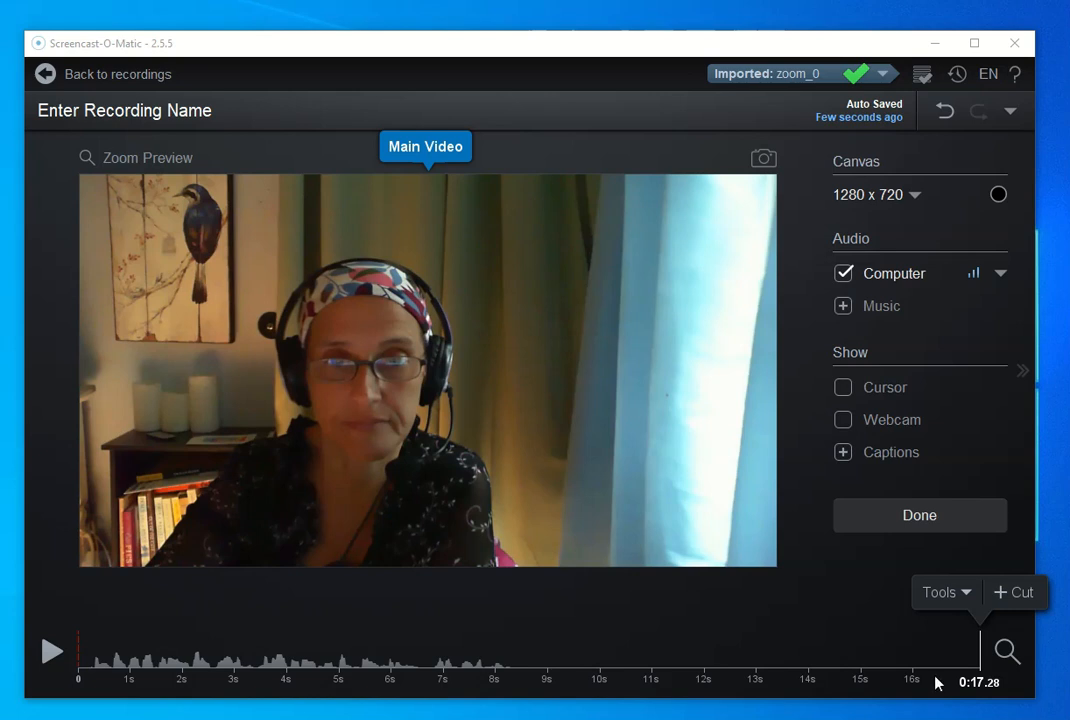
pyautogui.moveTo(1012, 592)
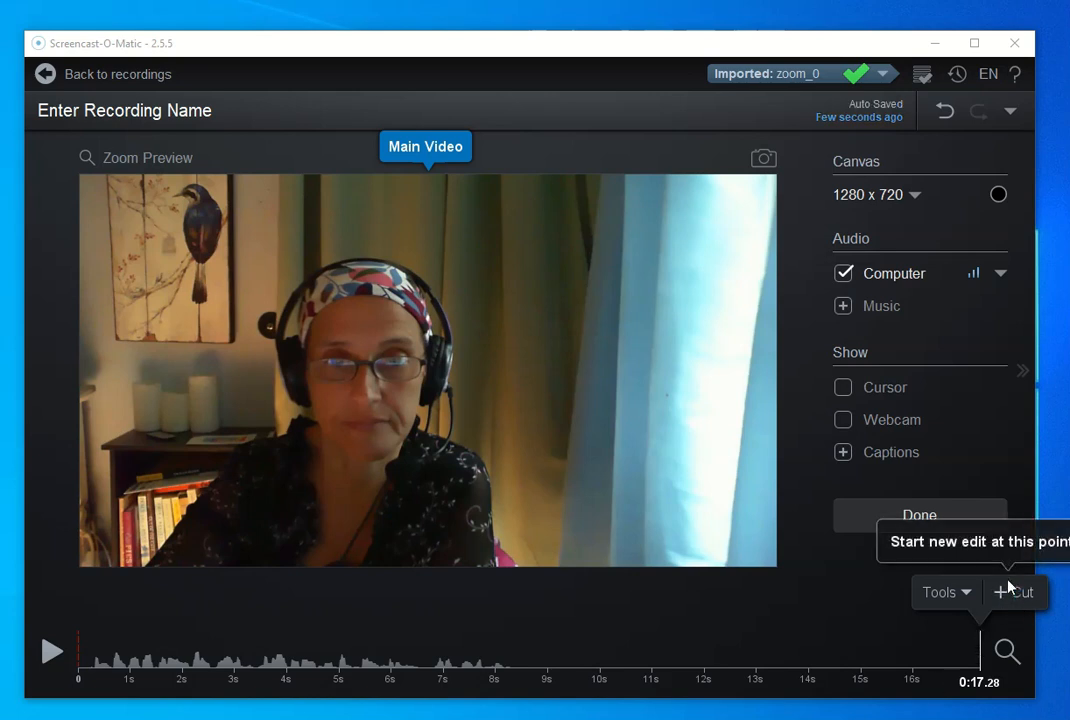
pyautogui.moveTo(1018, 600)
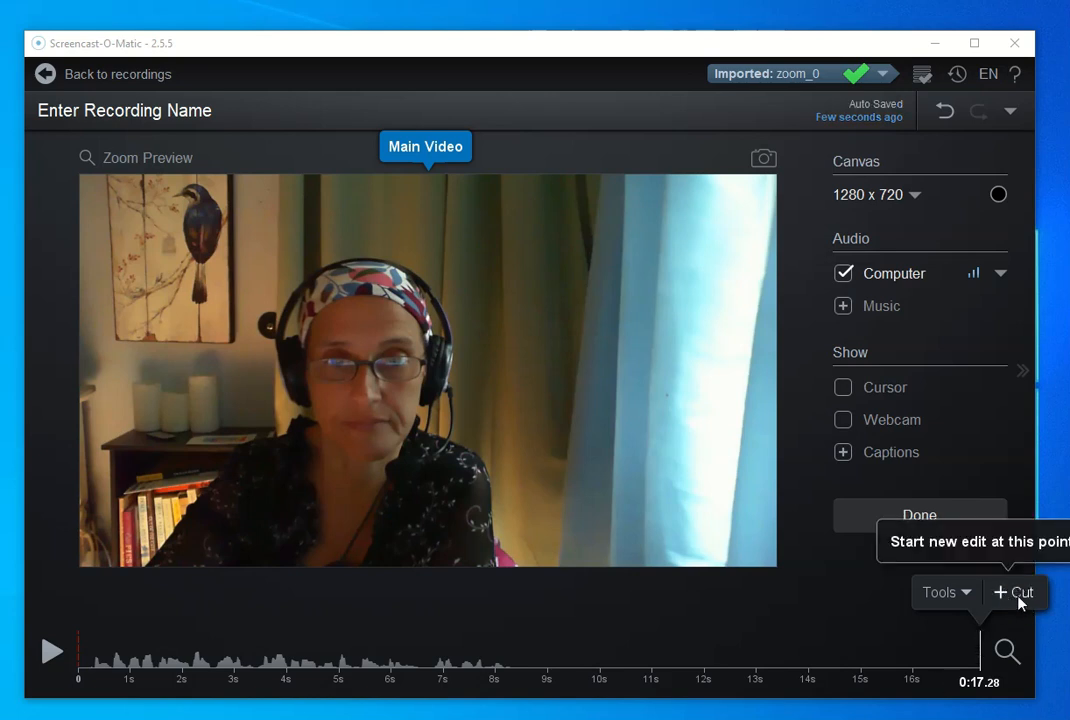
pyautogui.click(1014, 592)
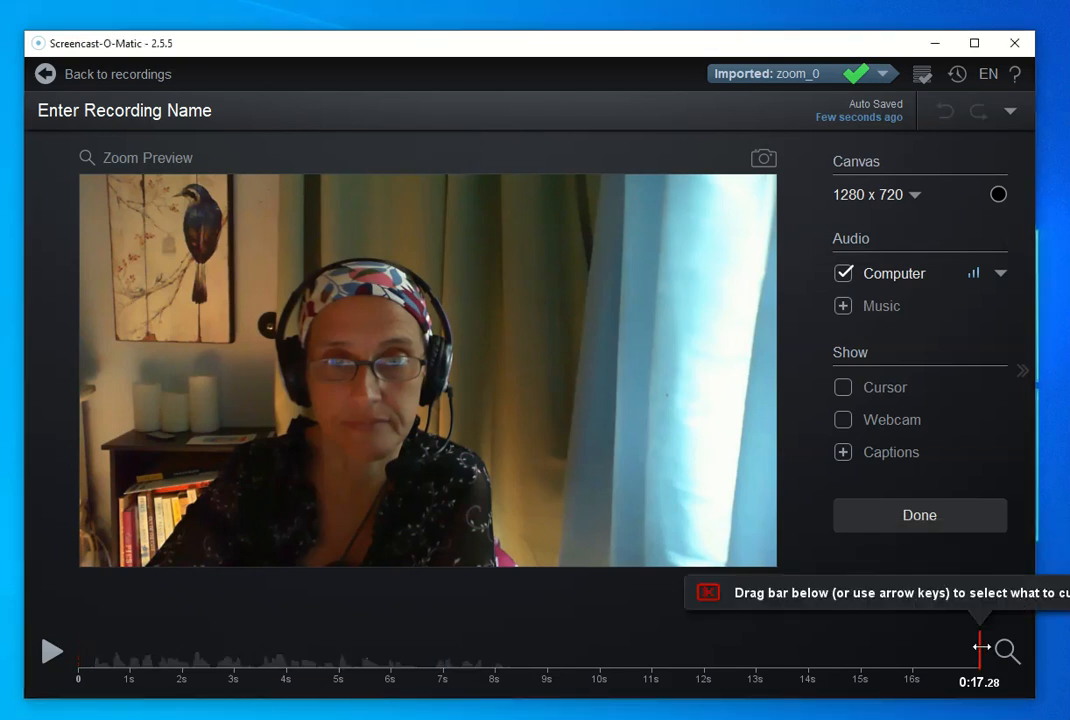
pyautogui.moveTo(980, 650); pyautogui.dragTo(736, 650)
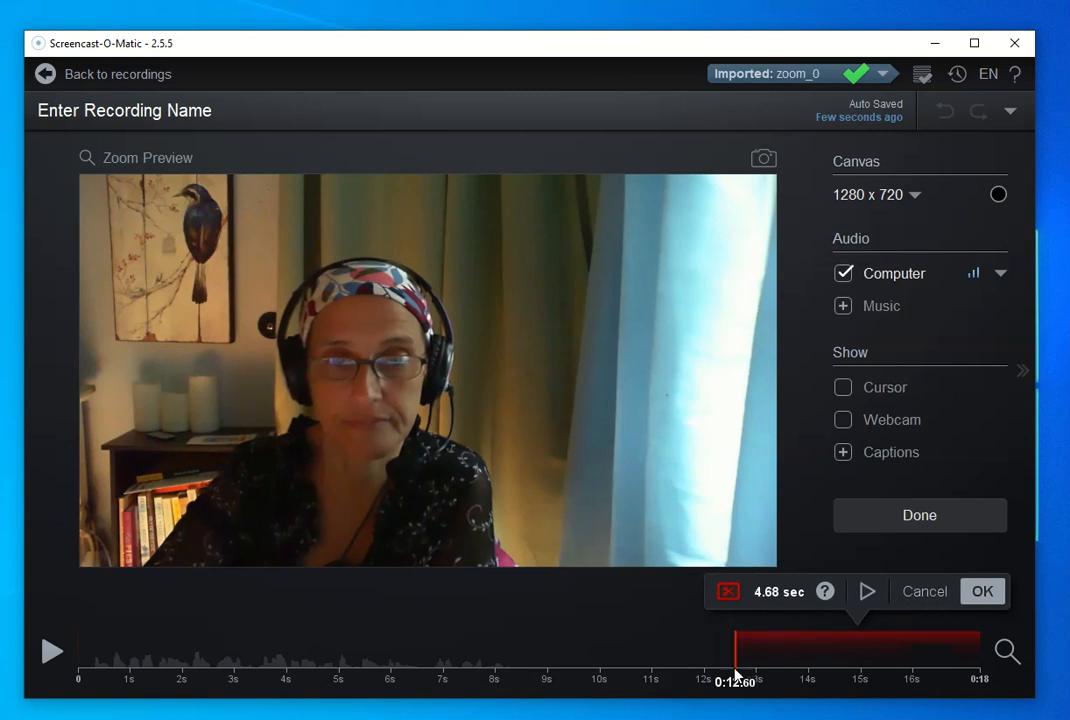
pyautogui.moveTo(736, 652); pyautogui.dragTo(516, 652)
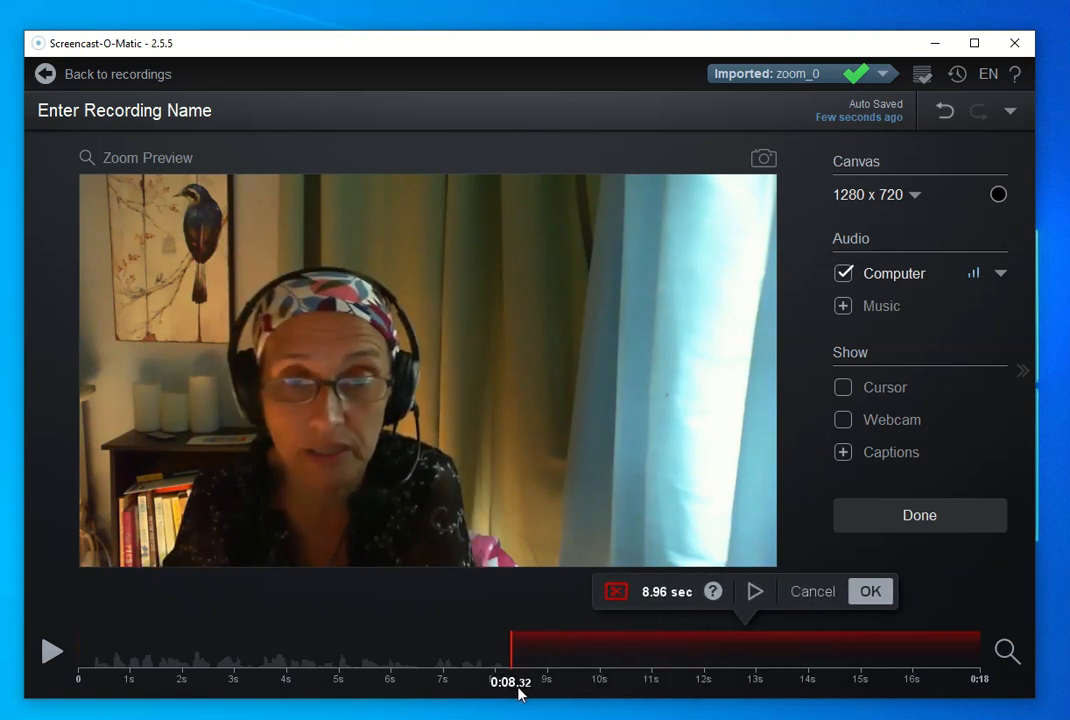
pyautogui.moveTo(870, 592)
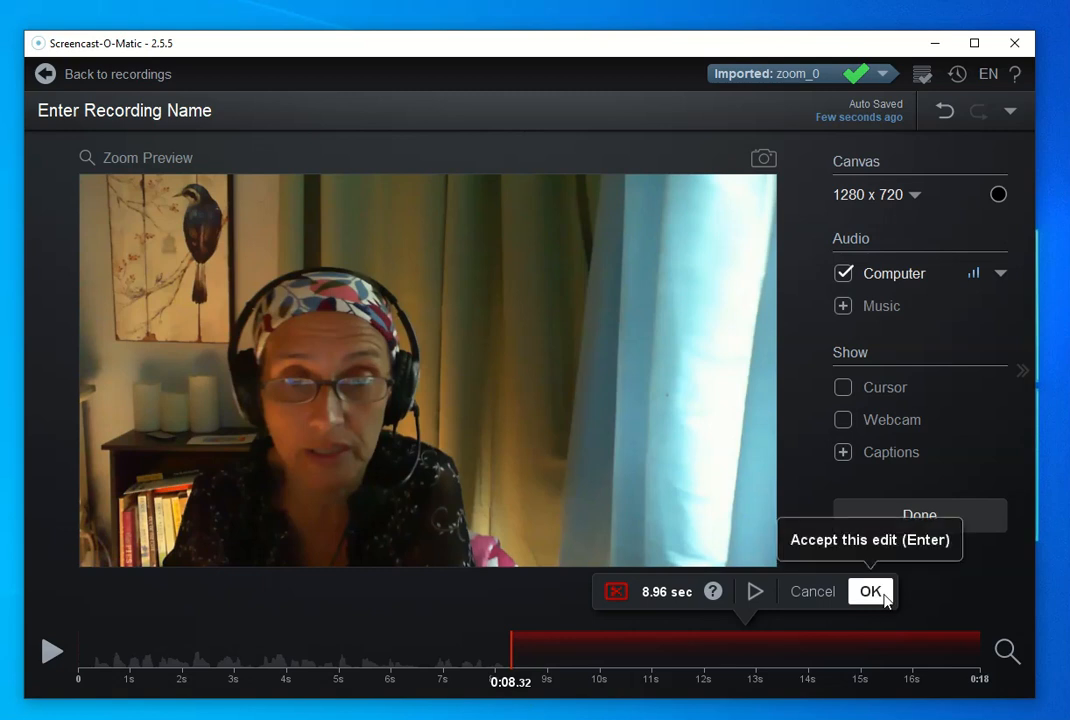
pyautogui.click(868, 592)
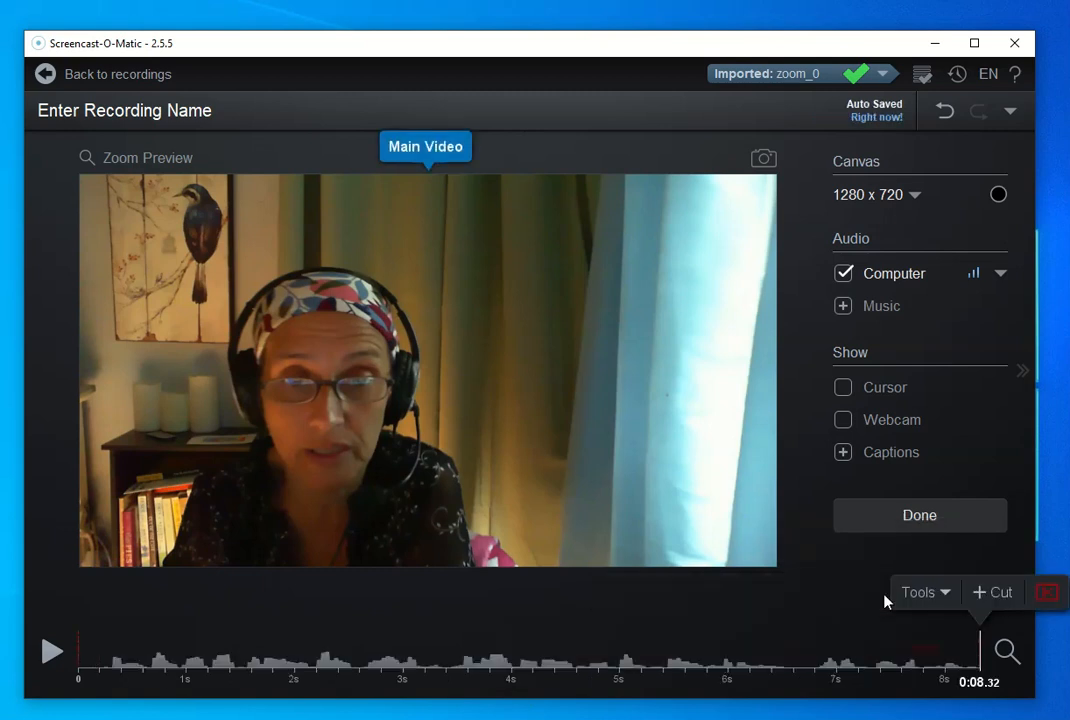
pyautogui.moveTo(76, 636)
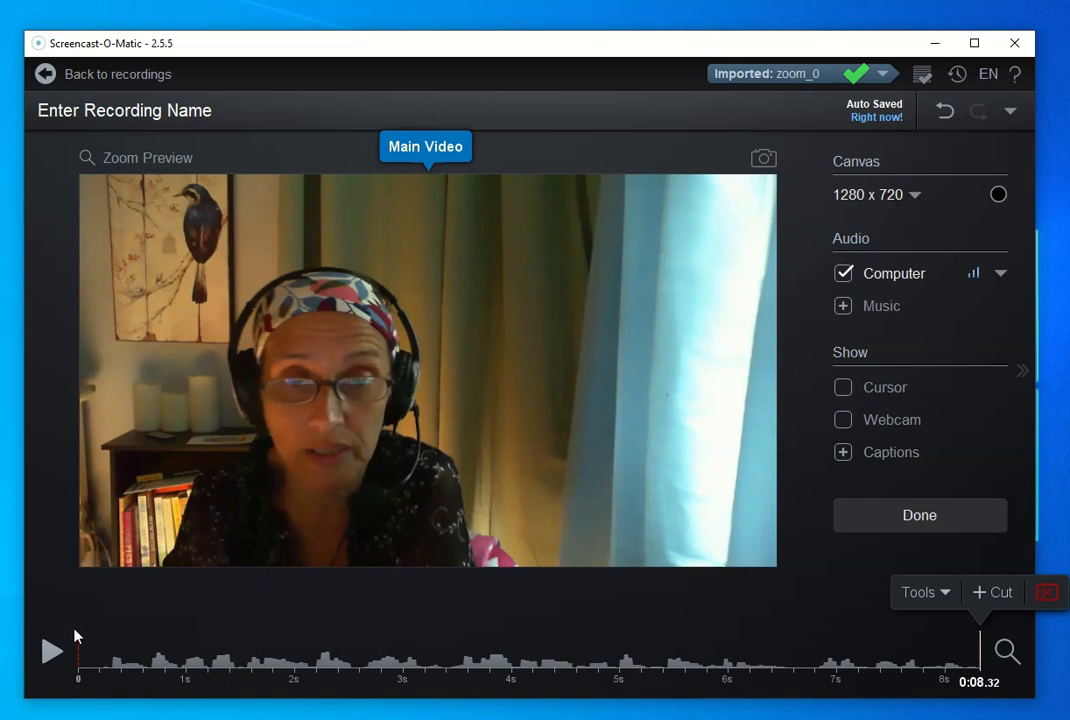
pyautogui.moveTo(50, 652)
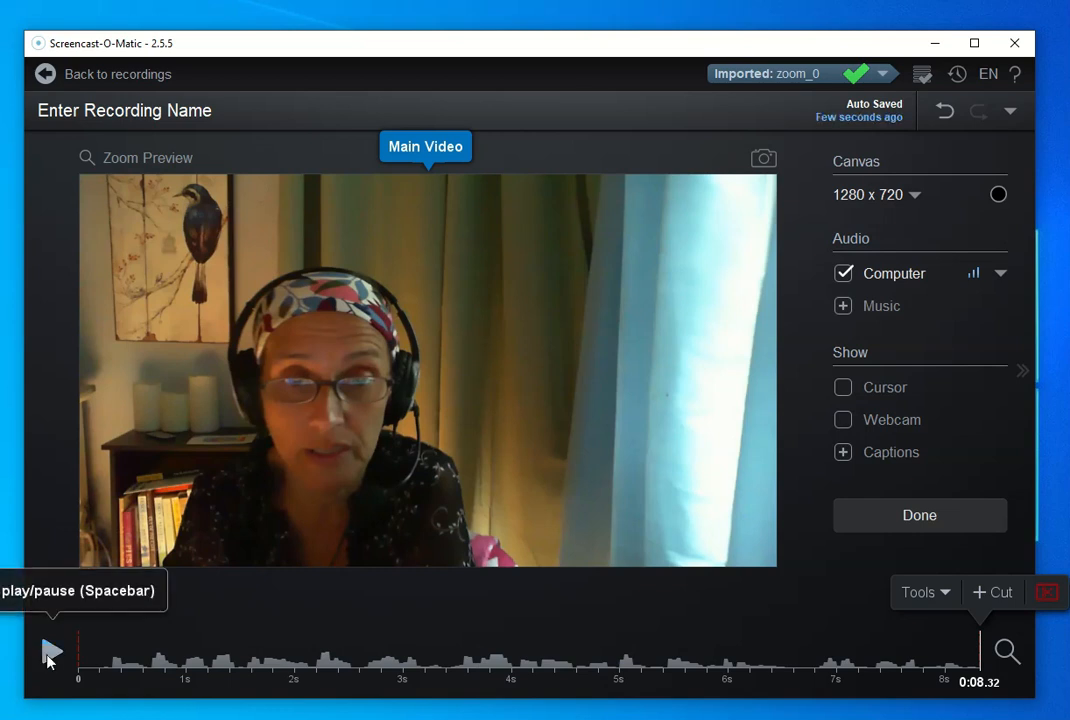
pyautogui.click(50, 652)
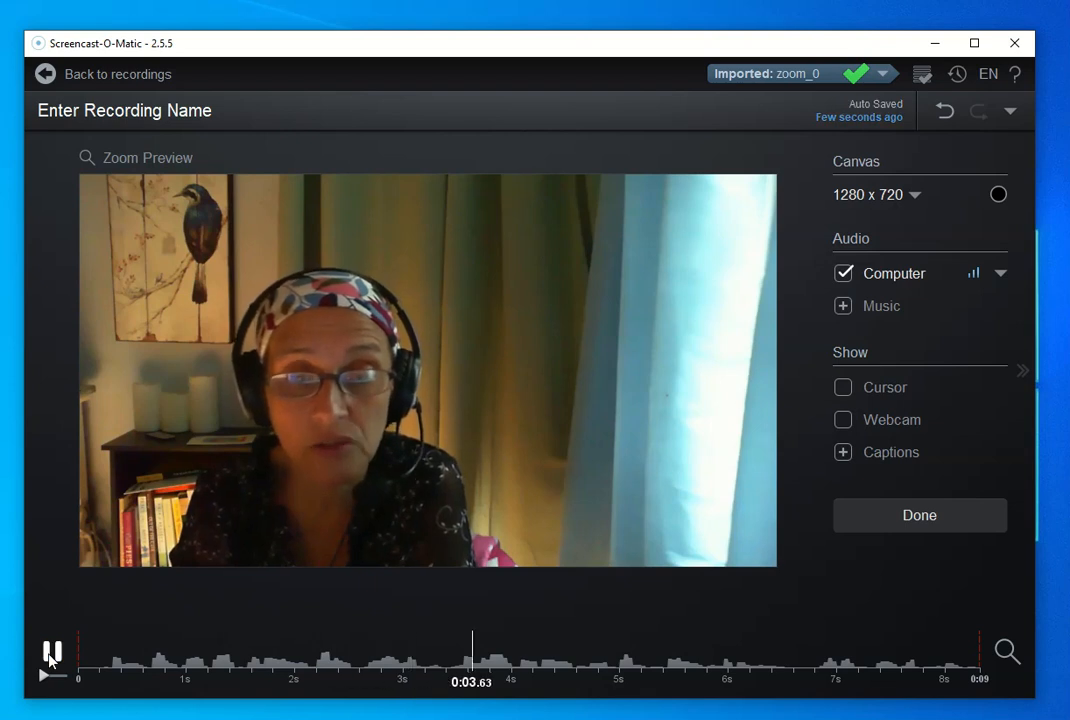
pyautogui.click(52, 652)
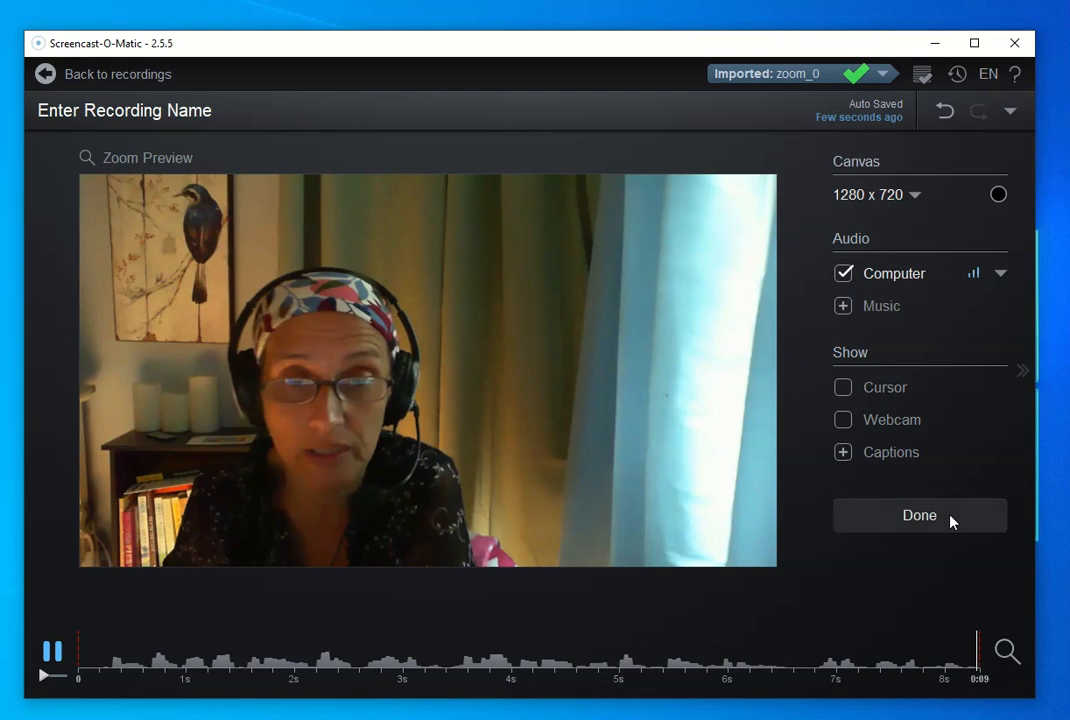
# Step: Choose Done to leave the editor with the trimmed 0:09 recording ready to save
pyautogui.click(920, 516)
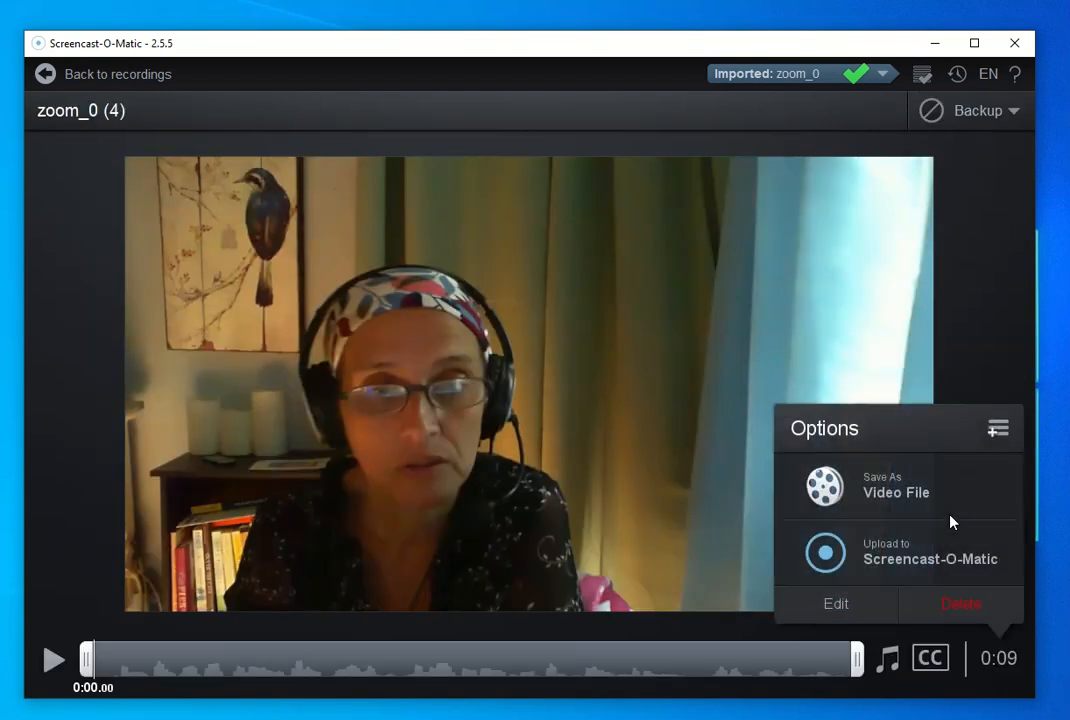
pyautogui.moveTo(924, 496)
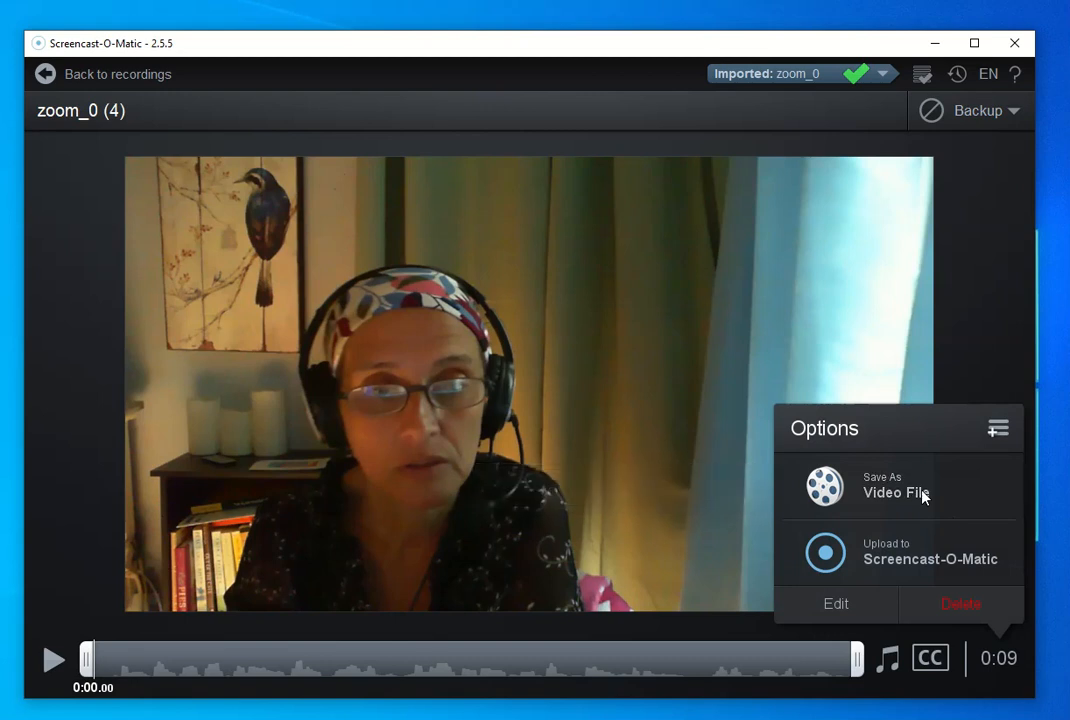